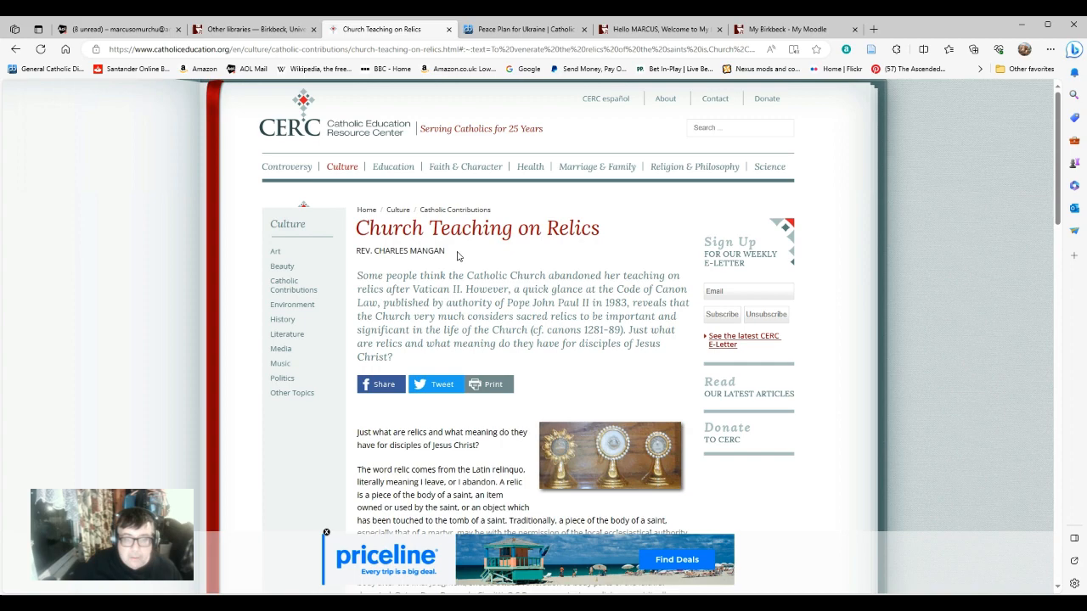
pyautogui.scroll(-3)
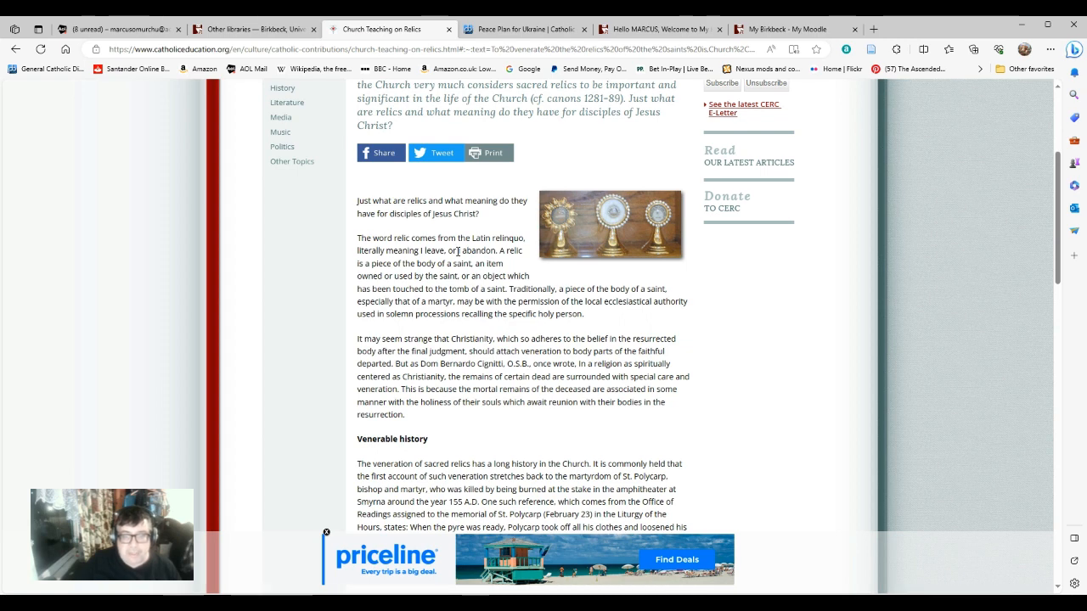
pyautogui.moveTo(537, 265)
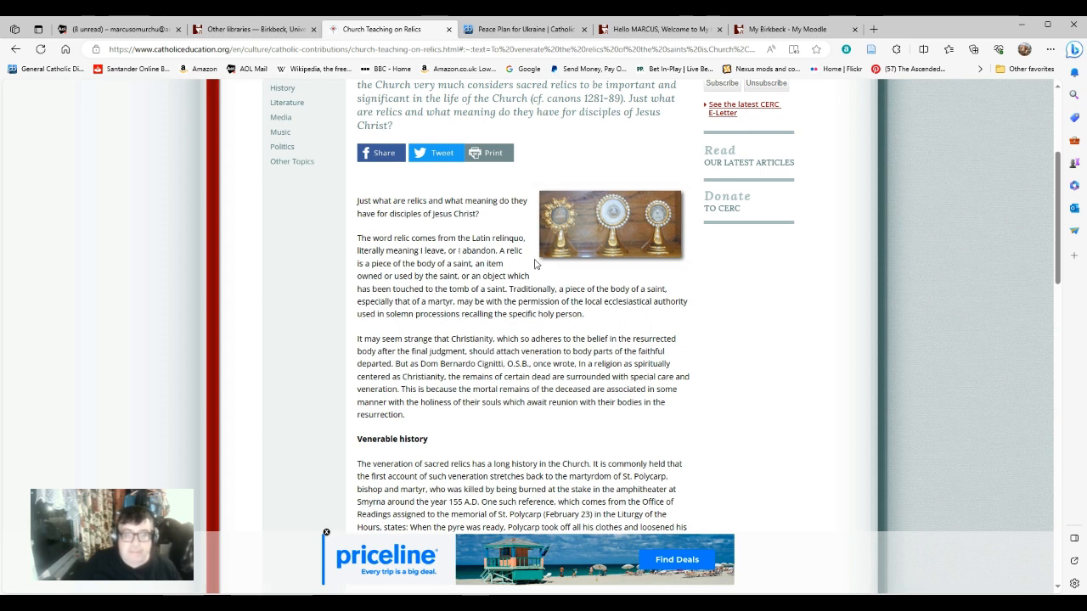
pyautogui.moveTo(513, 265)
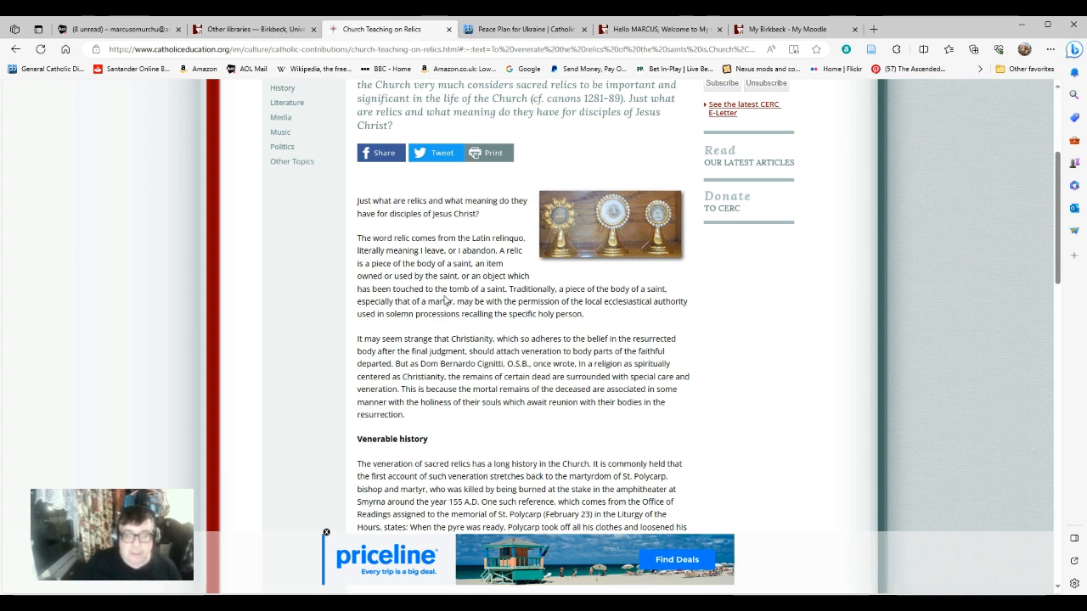
pyautogui.moveTo(462, 292)
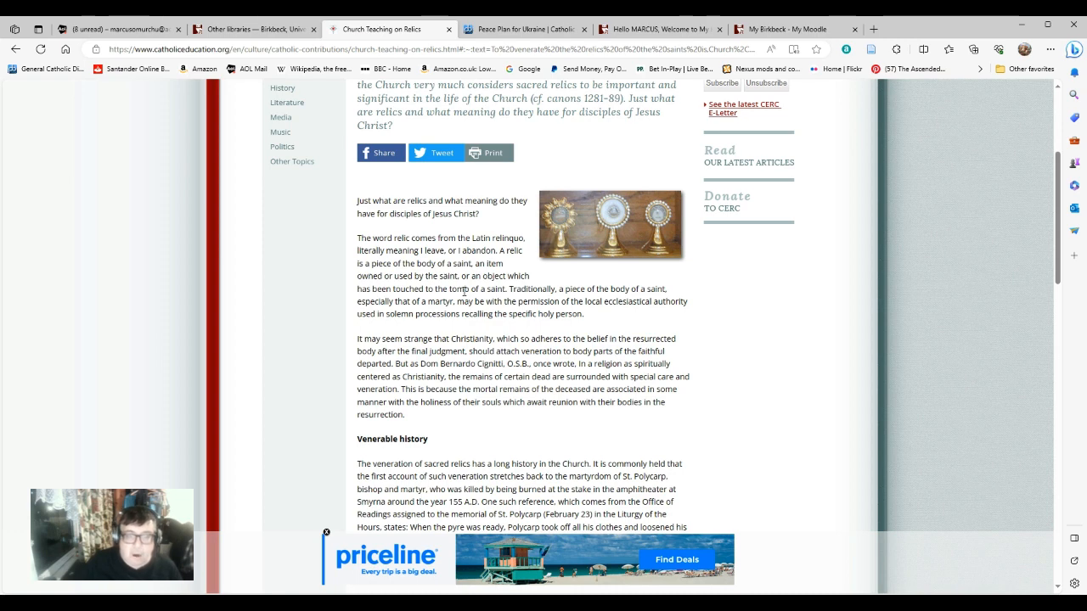
pyautogui.moveTo(518, 303)
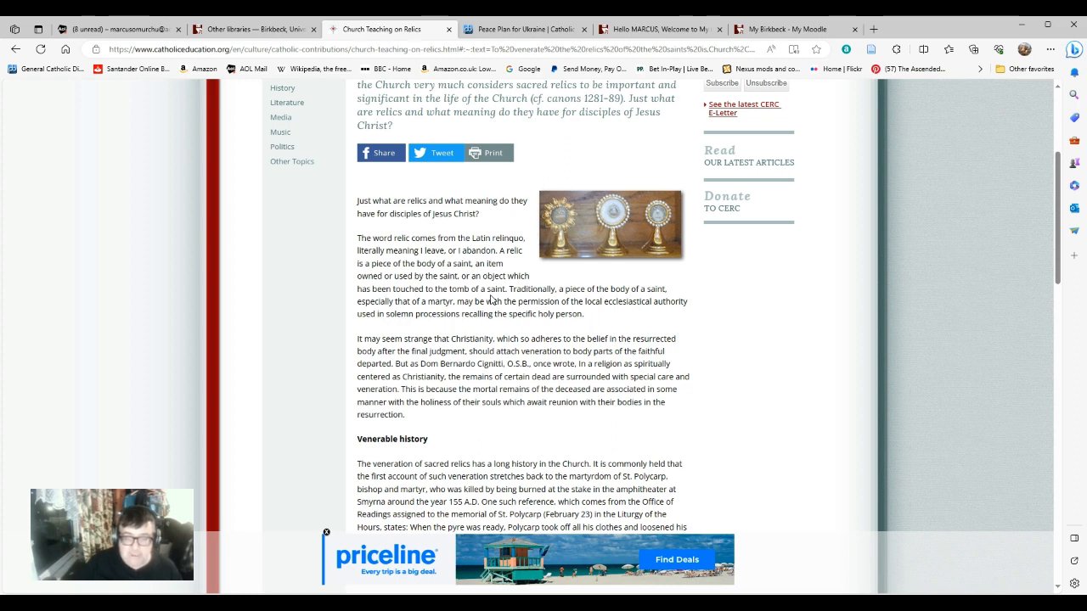
pyautogui.moveTo(503, 323)
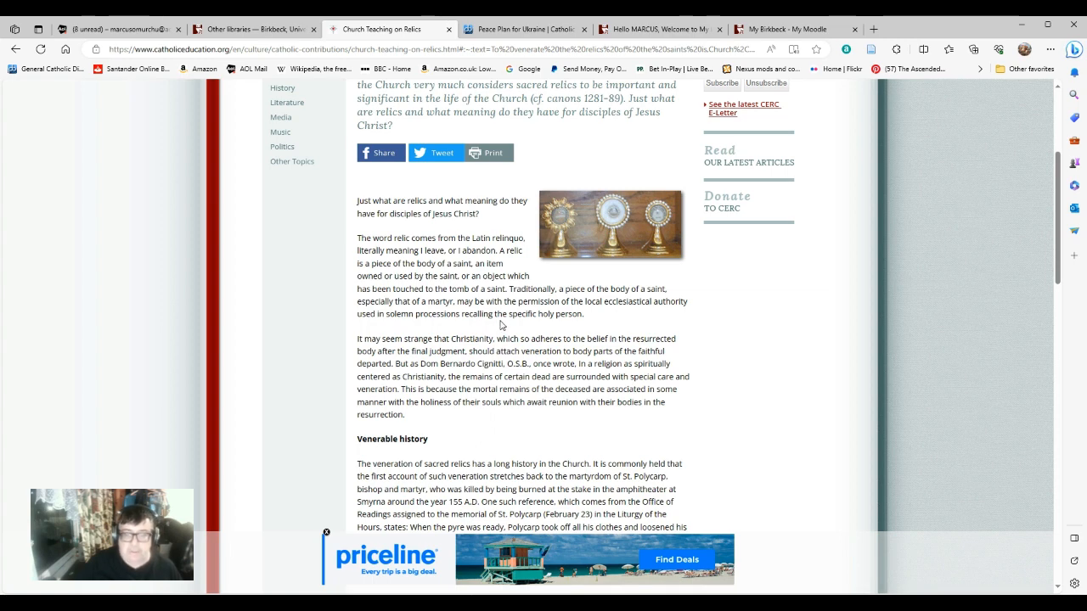
pyautogui.scroll(-3)
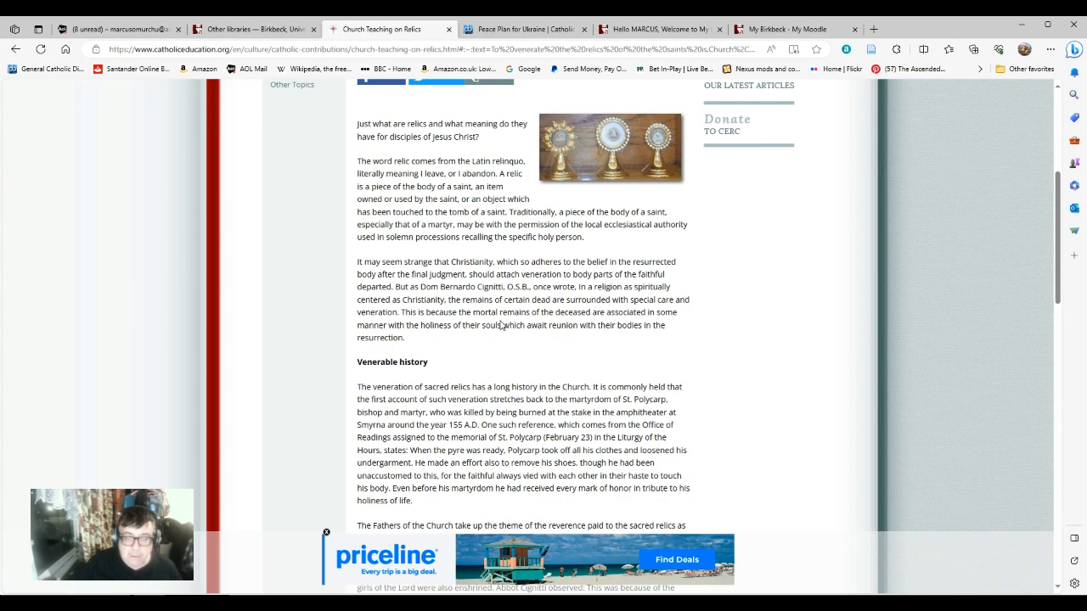
pyautogui.scroll(-3)
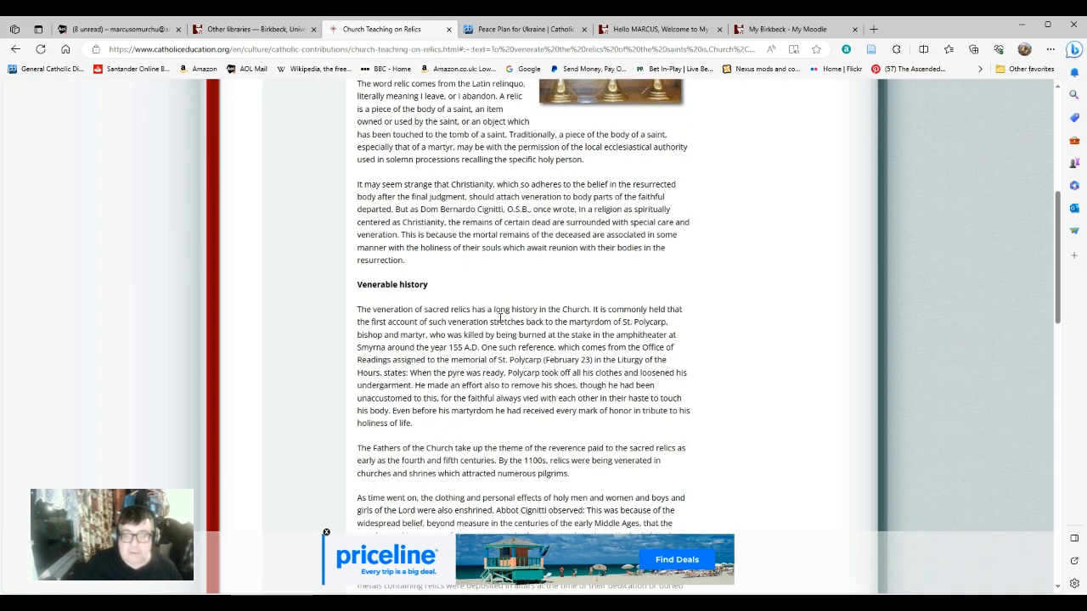
pyautogui.moveTo(482, 322)
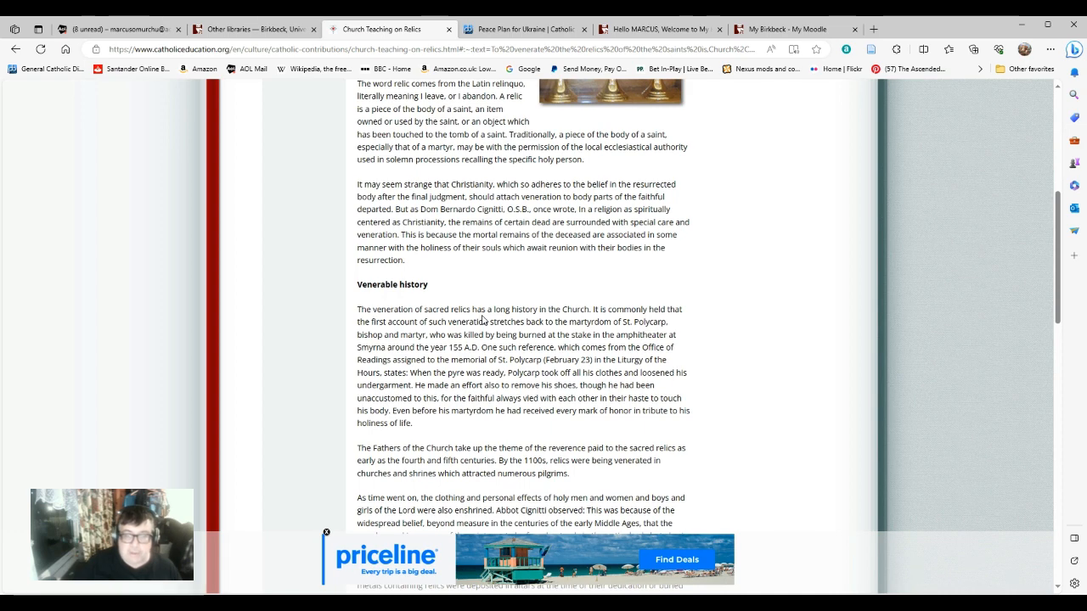
pyautogui.moveTo(538, 307)
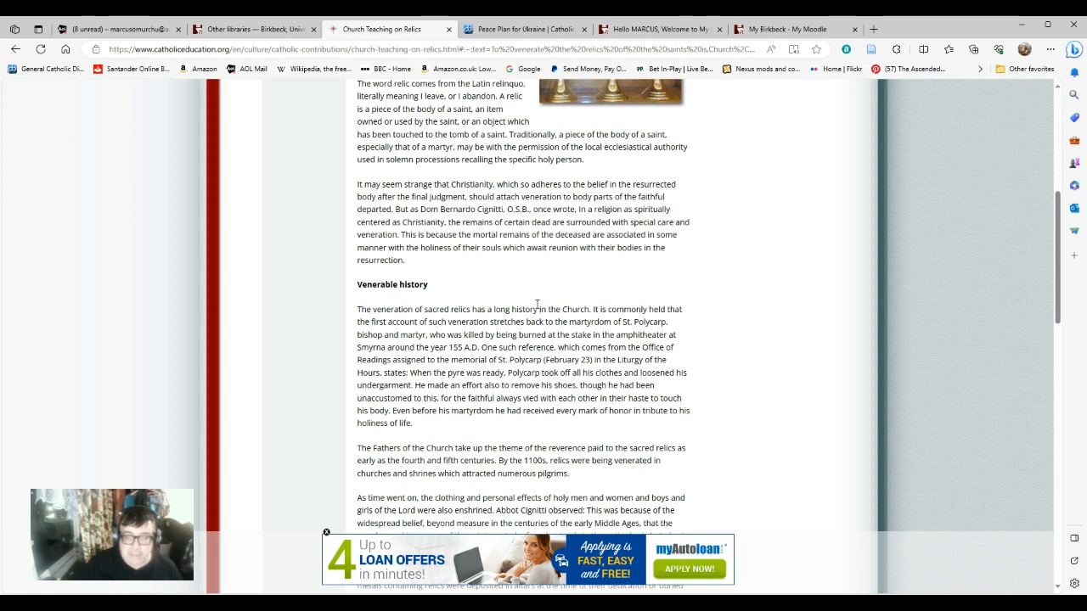
pyautogui.moveTo(537, 309)
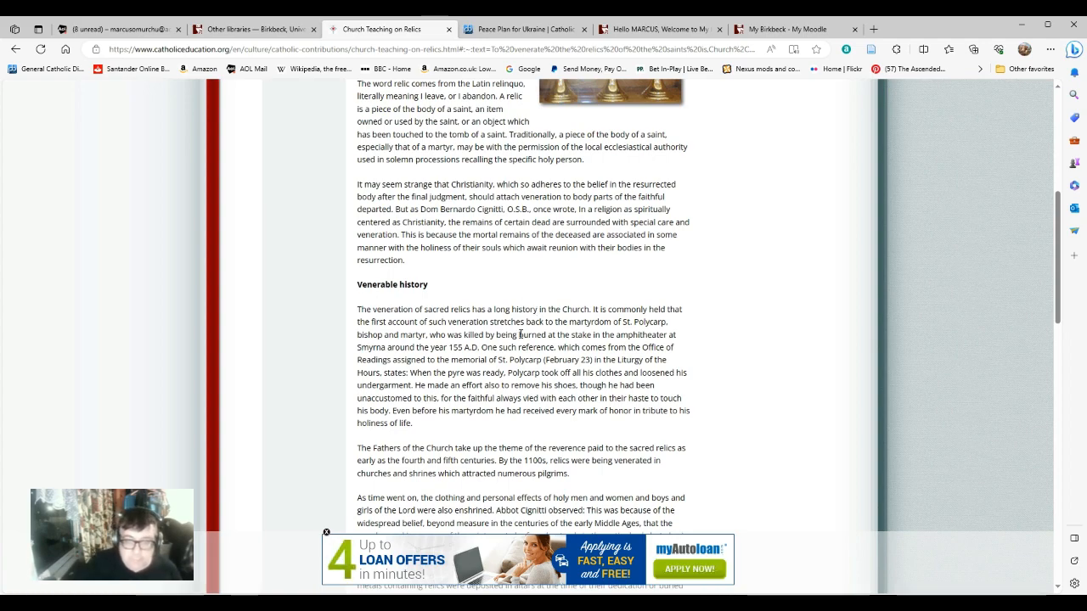
pyautogui.scroll(-3)
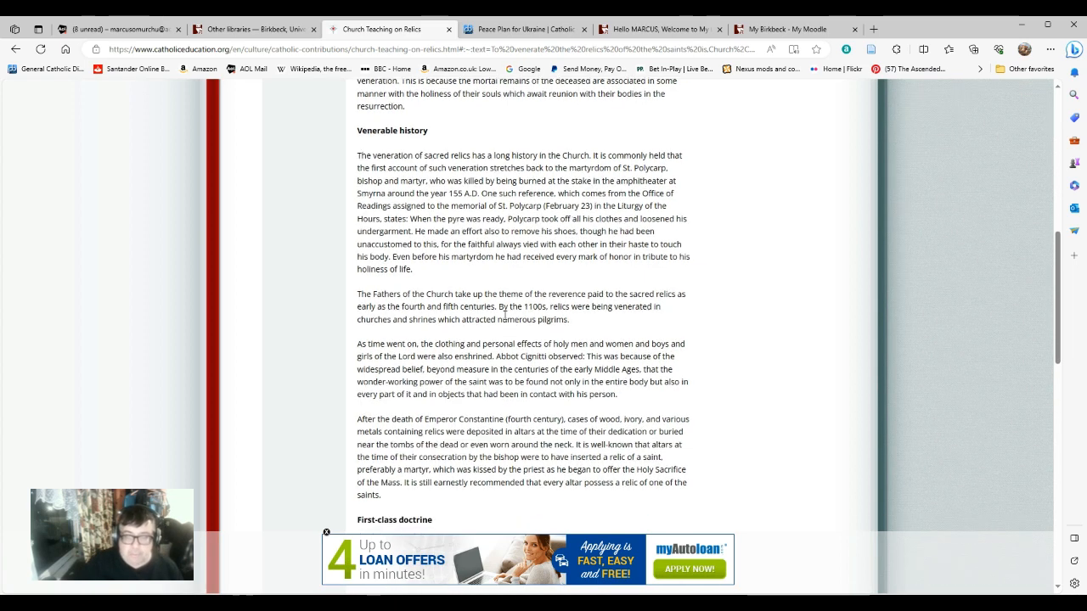
pyautogui.moveTo(483, 317)
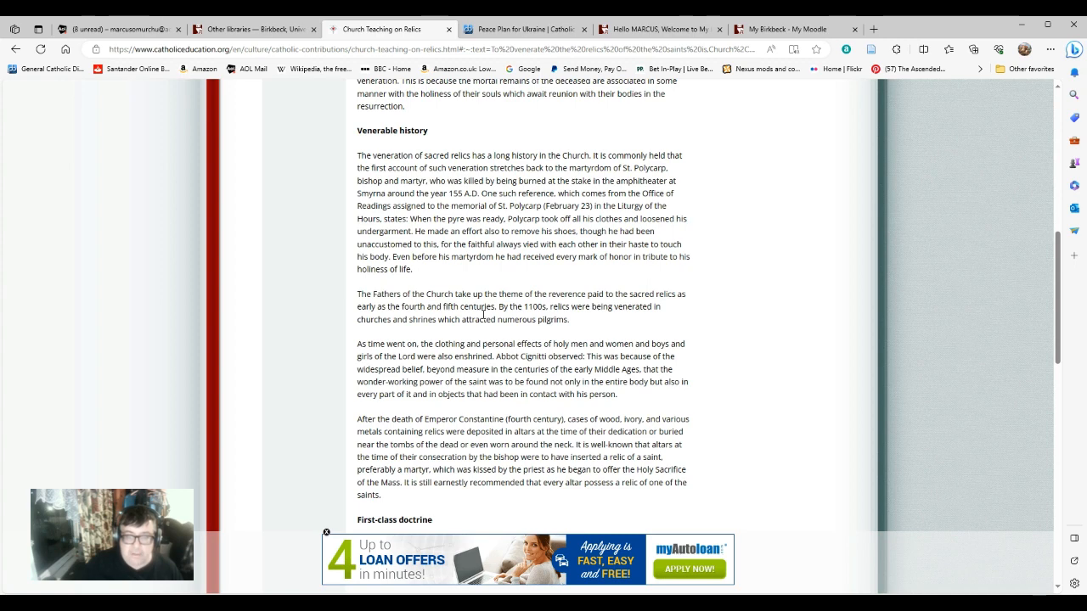
pyautogui.moveTo(578, 330)
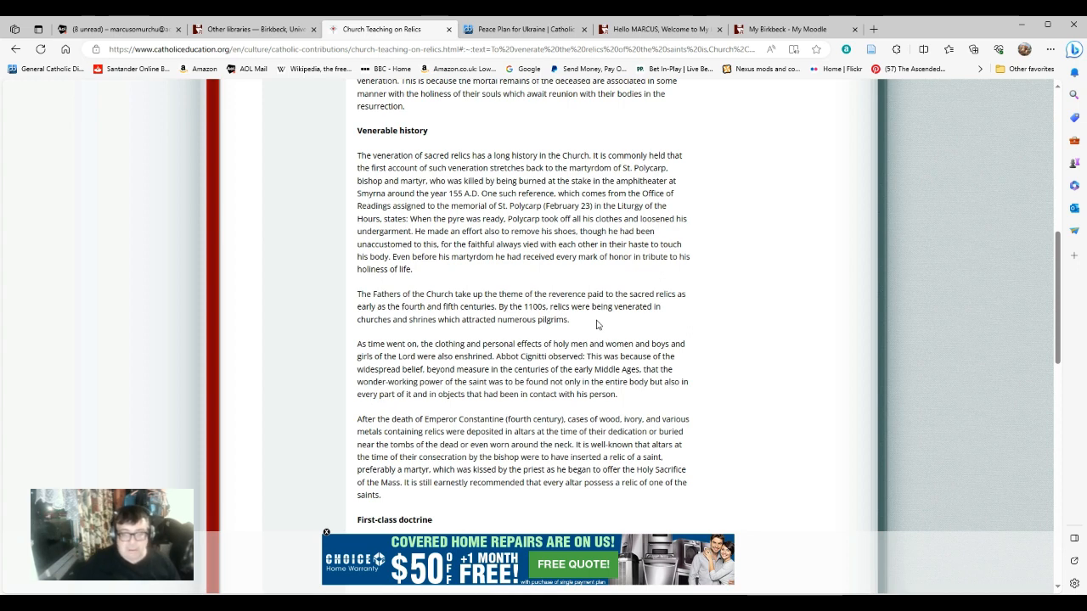
pyautogui.moveTo(603, 329)
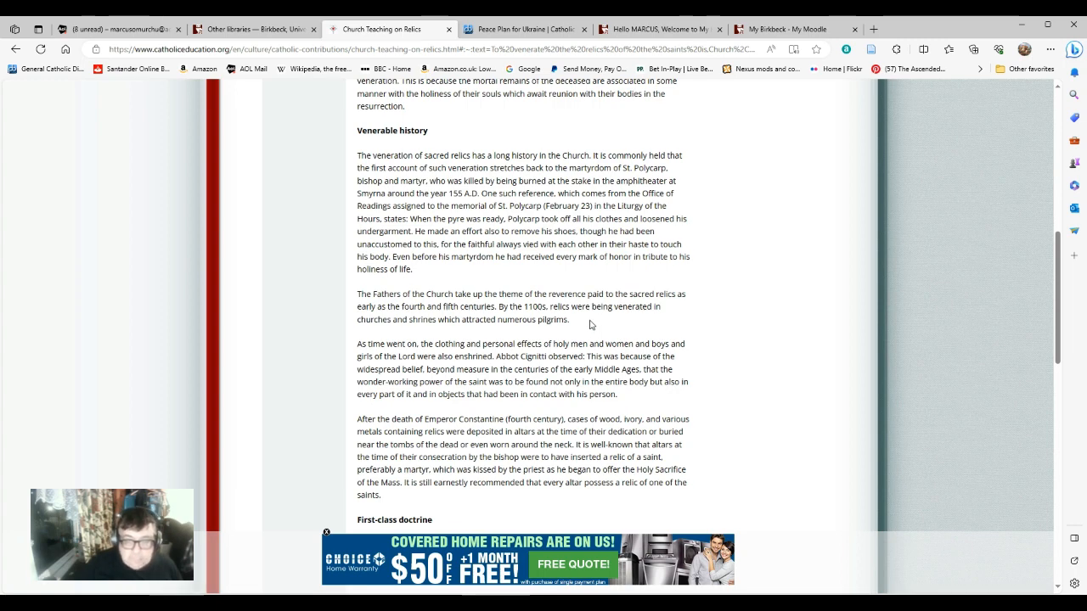
pyautogui.scroll(-3)
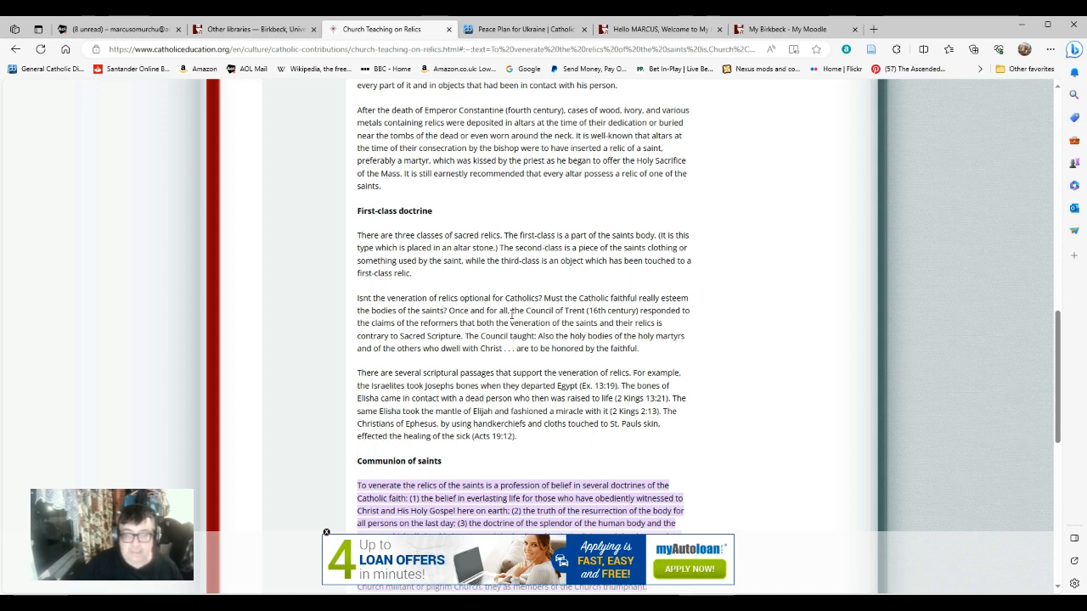
pyautogui.scroll(-3)
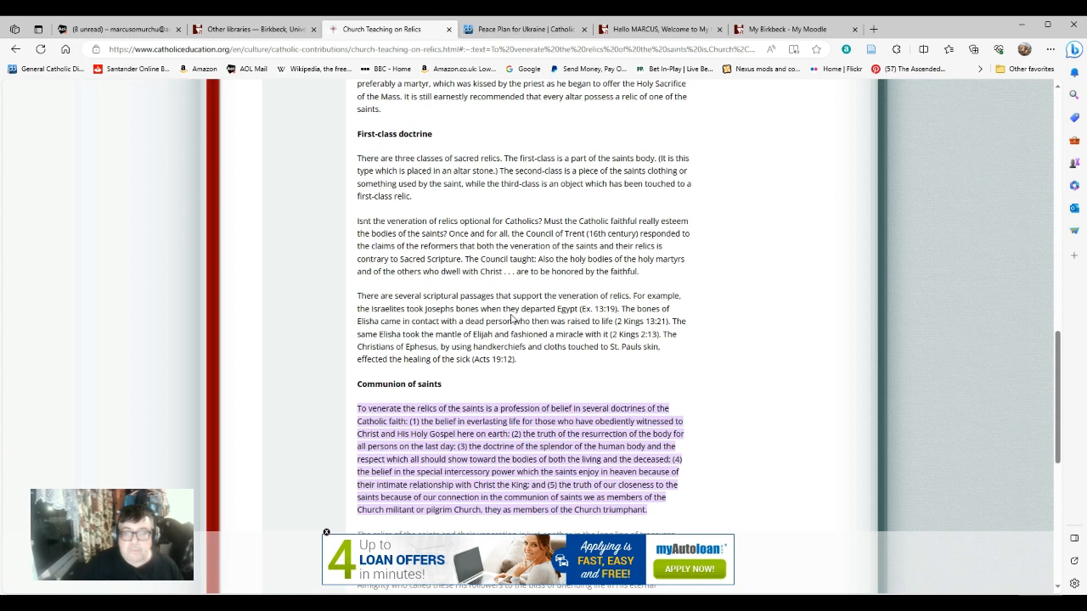
pyautogui.moveTo(292, 318)
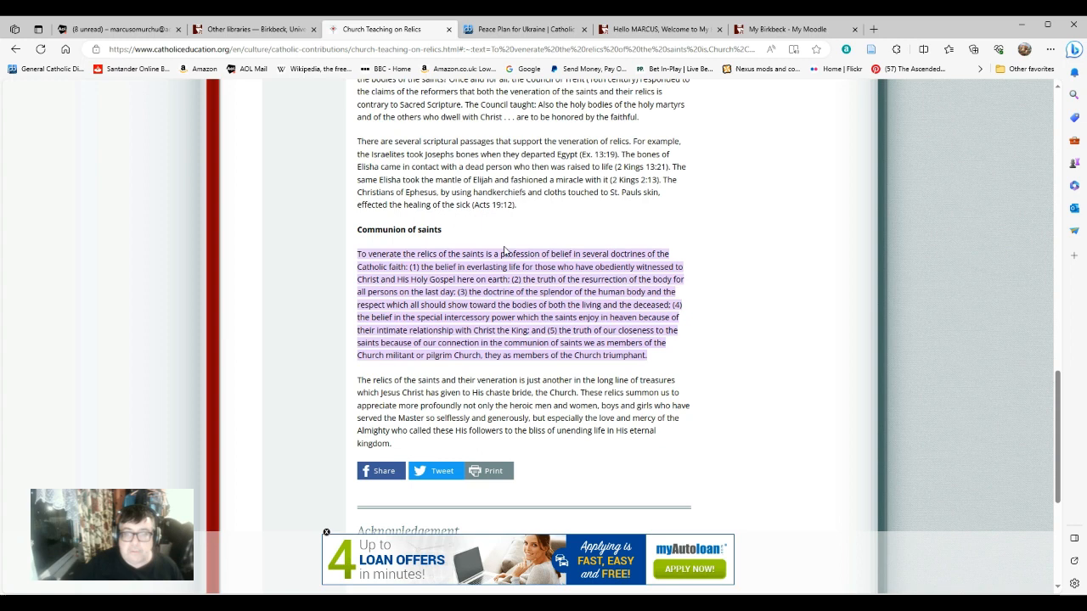
pyautogui.moveTo(516, 278)
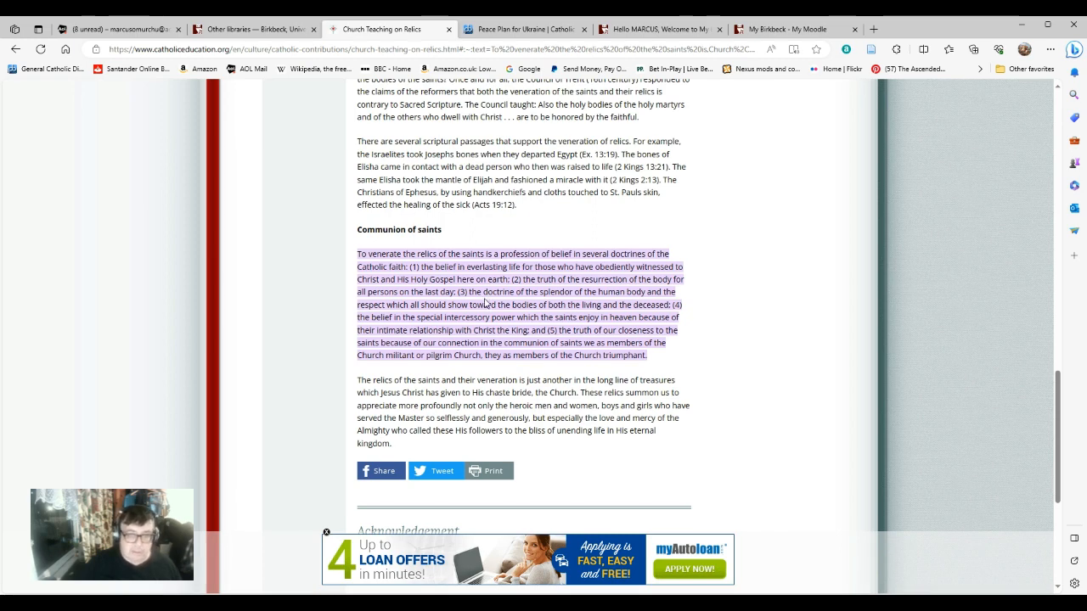
pyautogui.moveTo(486, 304)
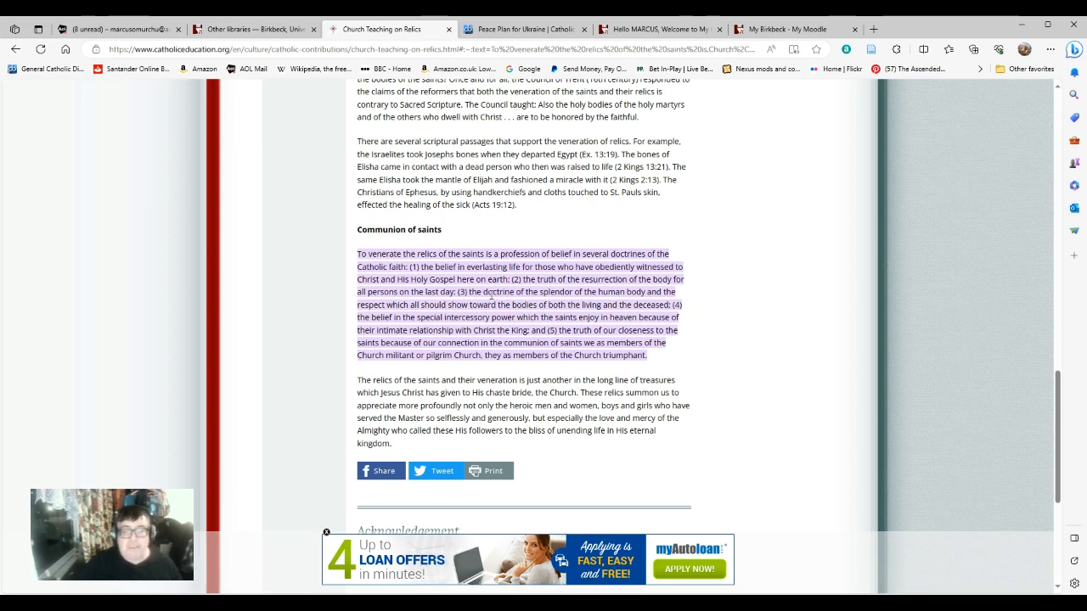
pyautogui.moveTo(493, 304)
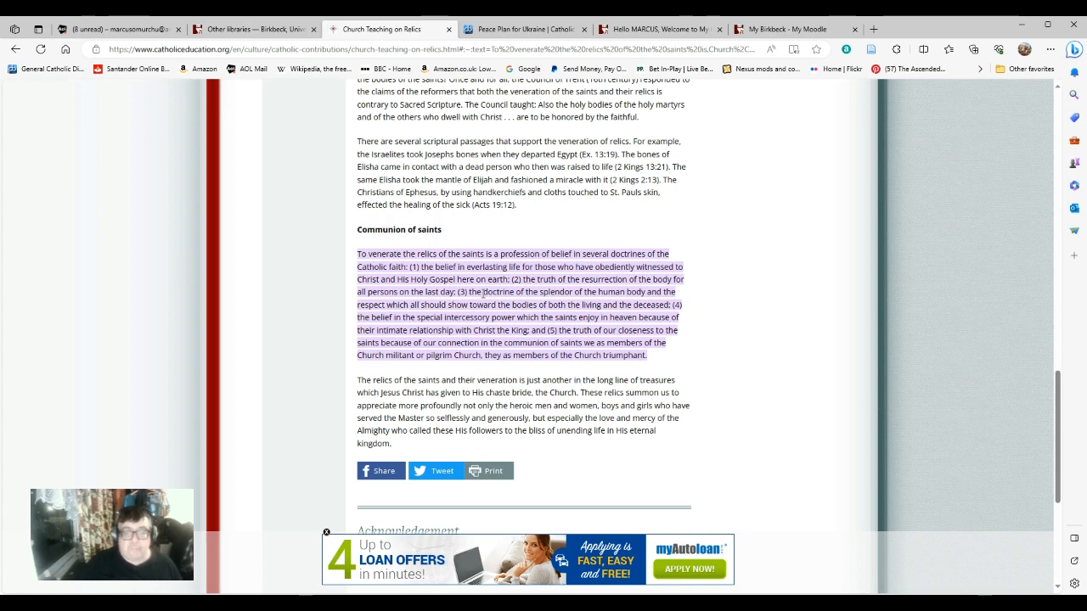
pyautogui.moveTo(483, 297)
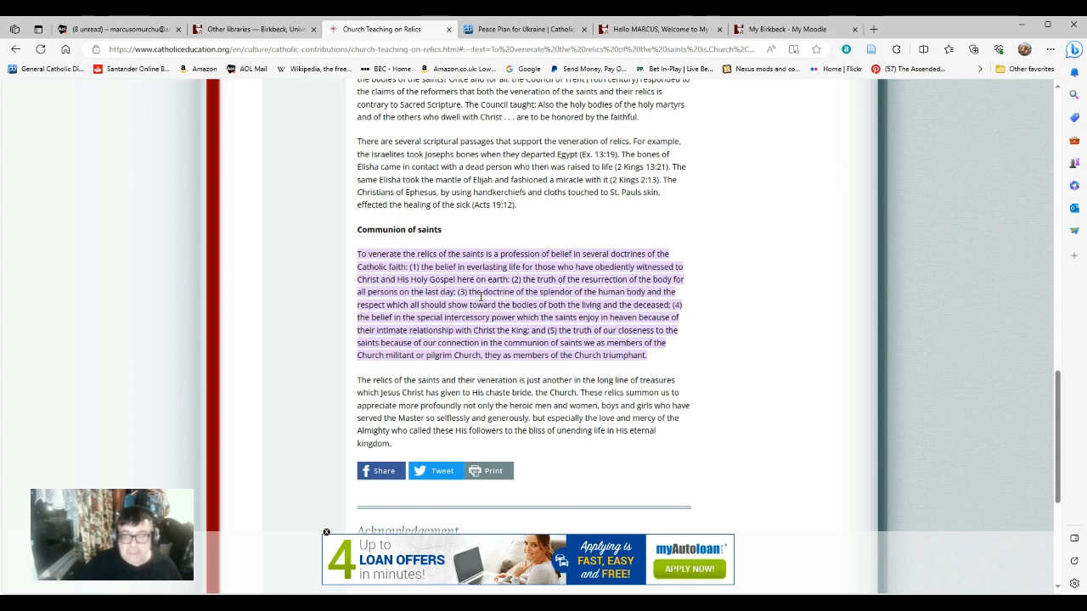
pyautogui.moveTo(703, 584)
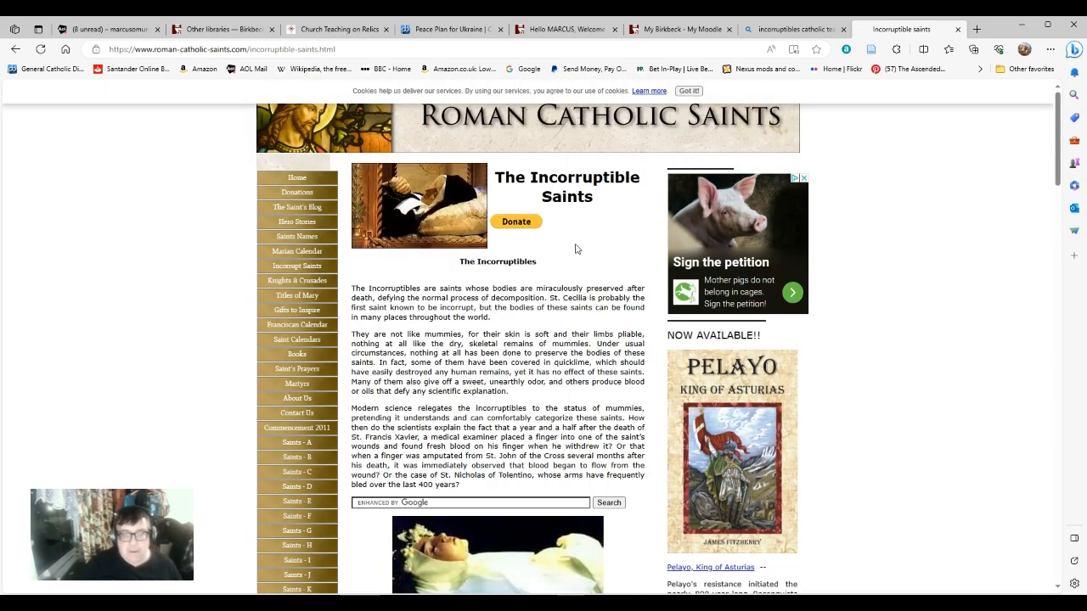
pyautogui.moveTo(554, 255)
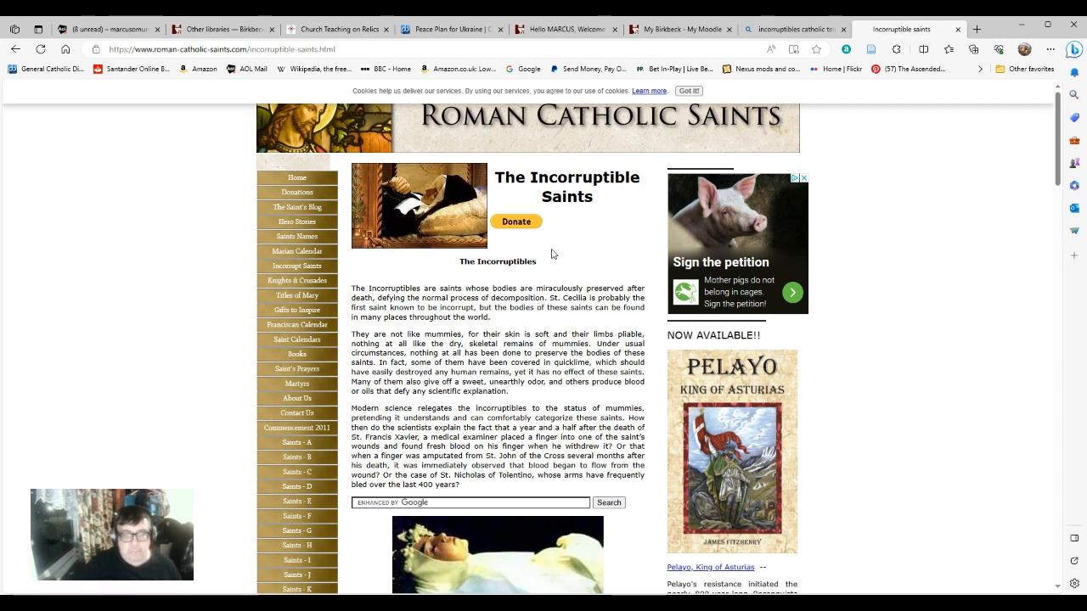
pyautogui.moveTo(574, 268)
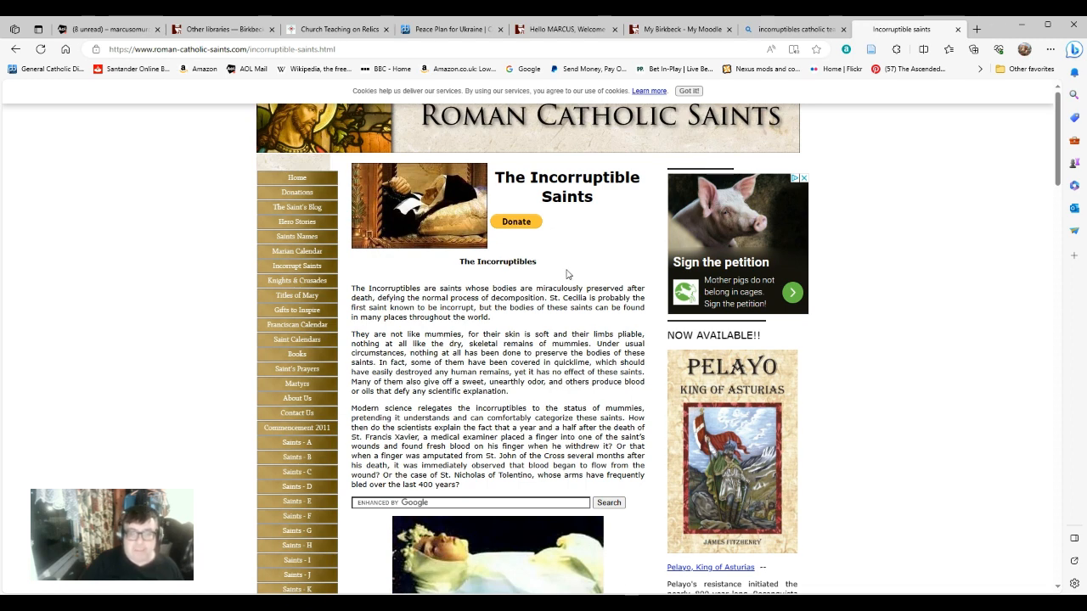
pyautogui.moveTo(581, 279)
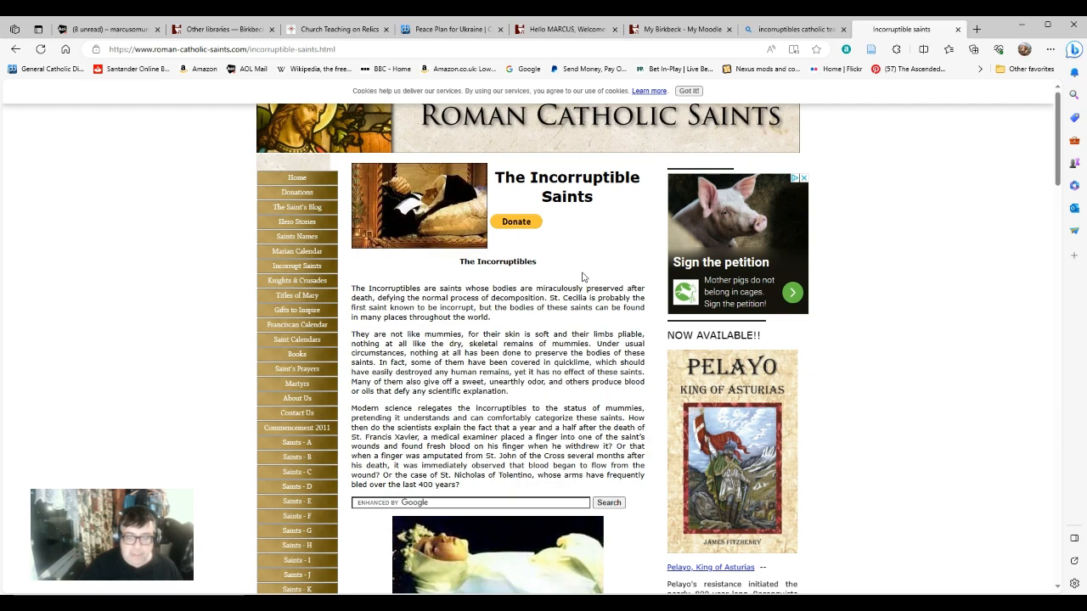
pyautogui.moveTo(532, 308)
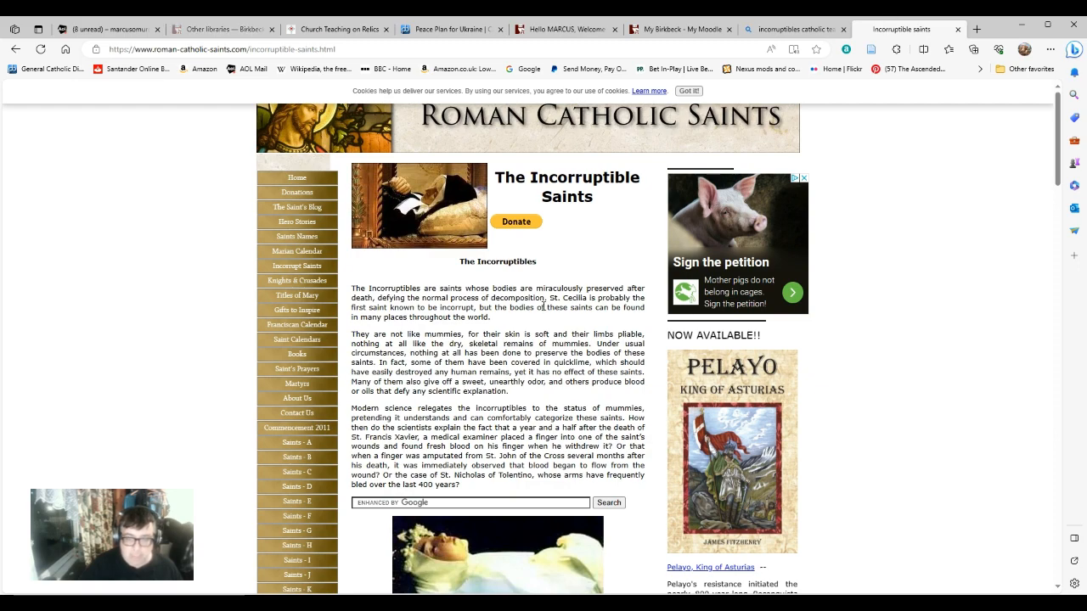
pyautogui.scroll(-3)
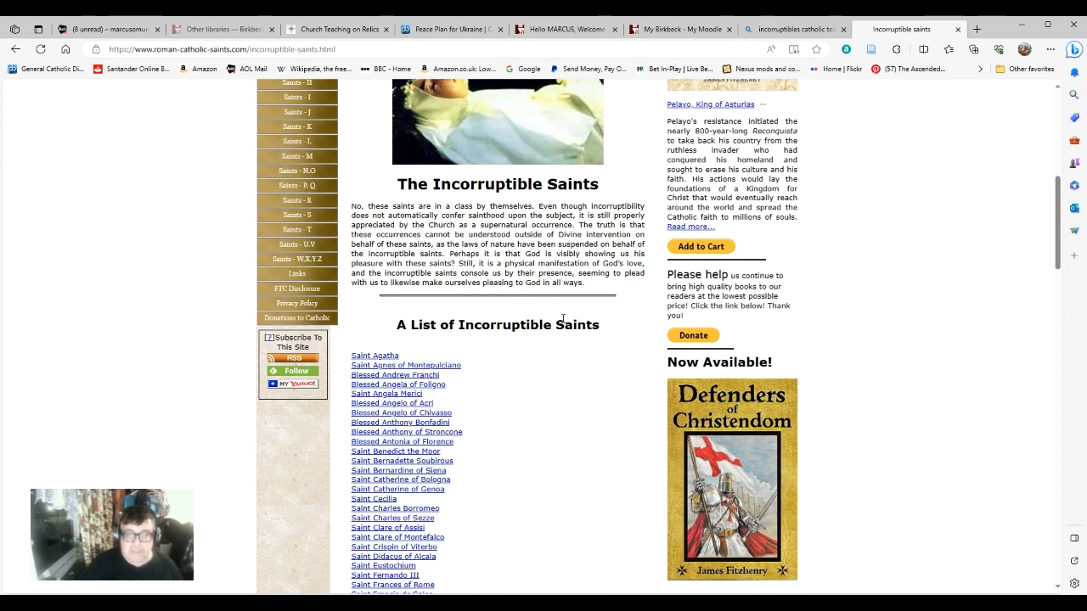
pyautogui.moveTo(528, 350)
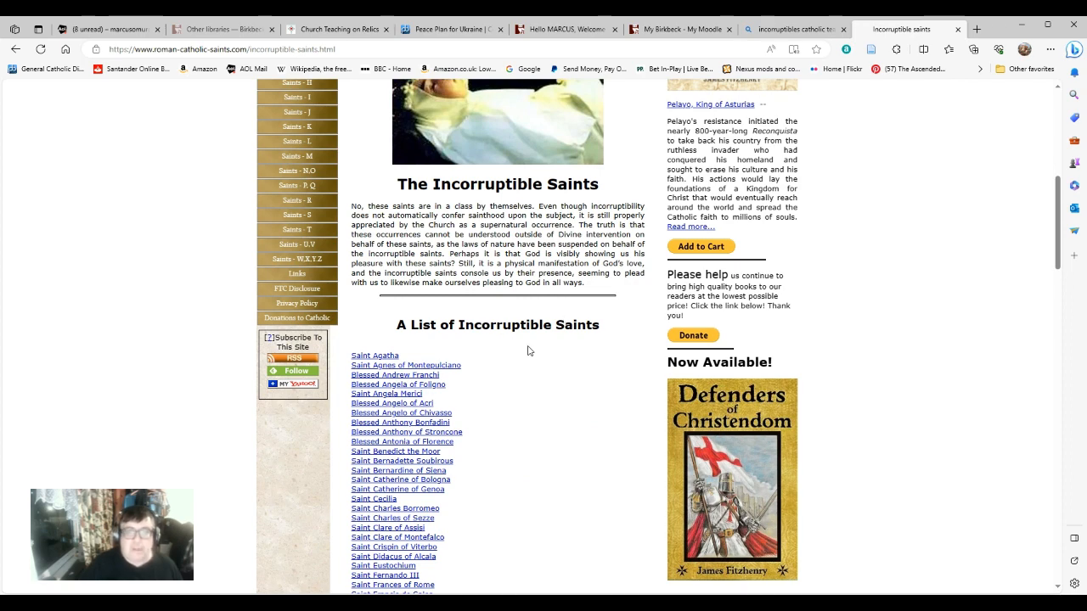
pyautogui.scroll(3)
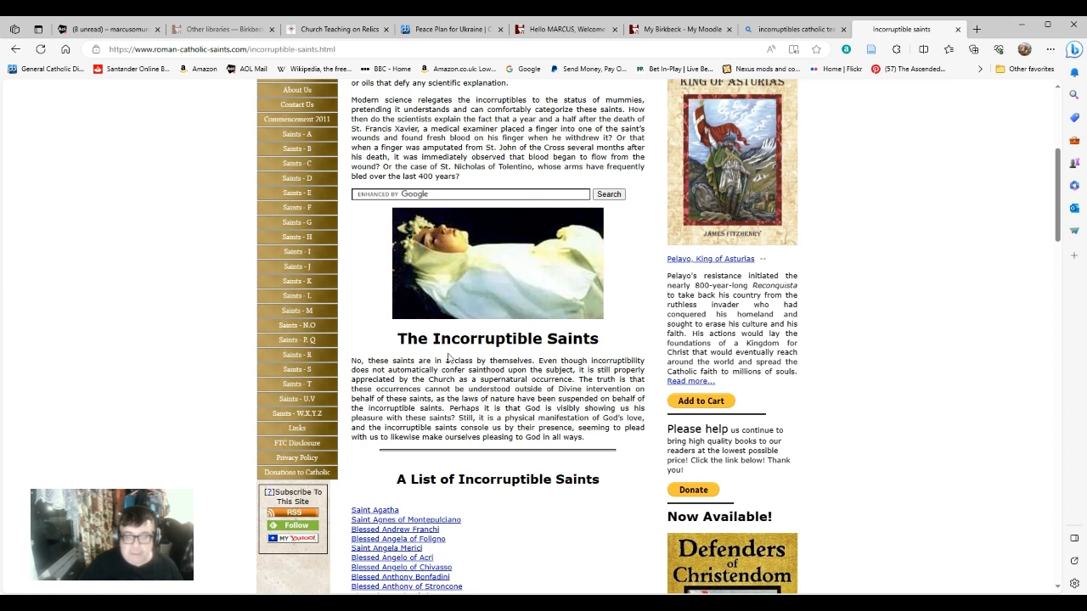
pyautogui.moveTo(496, 350)
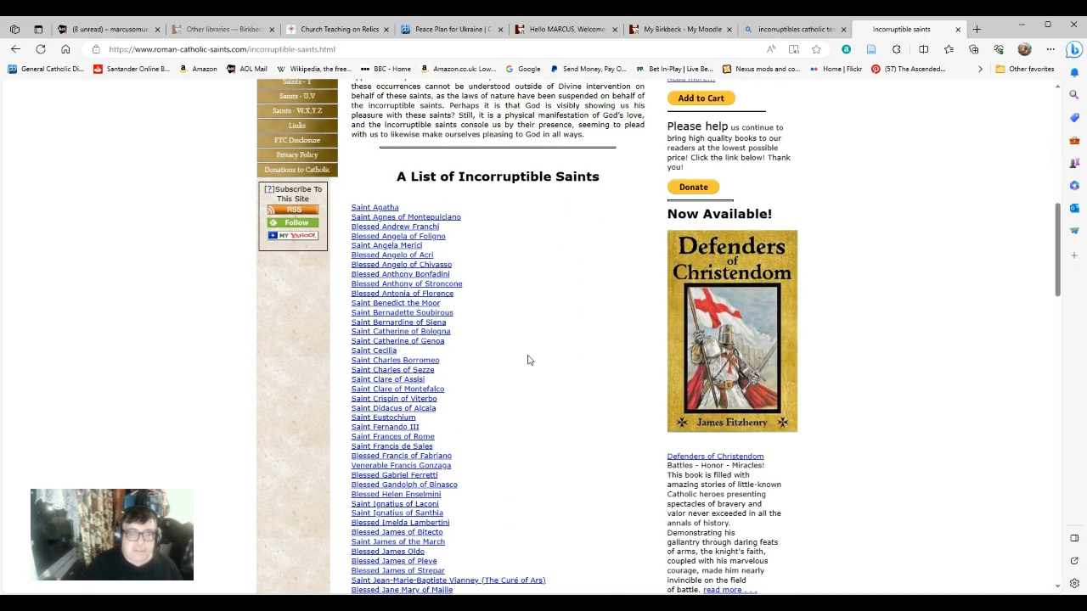
pyautogui.scroll(-3)
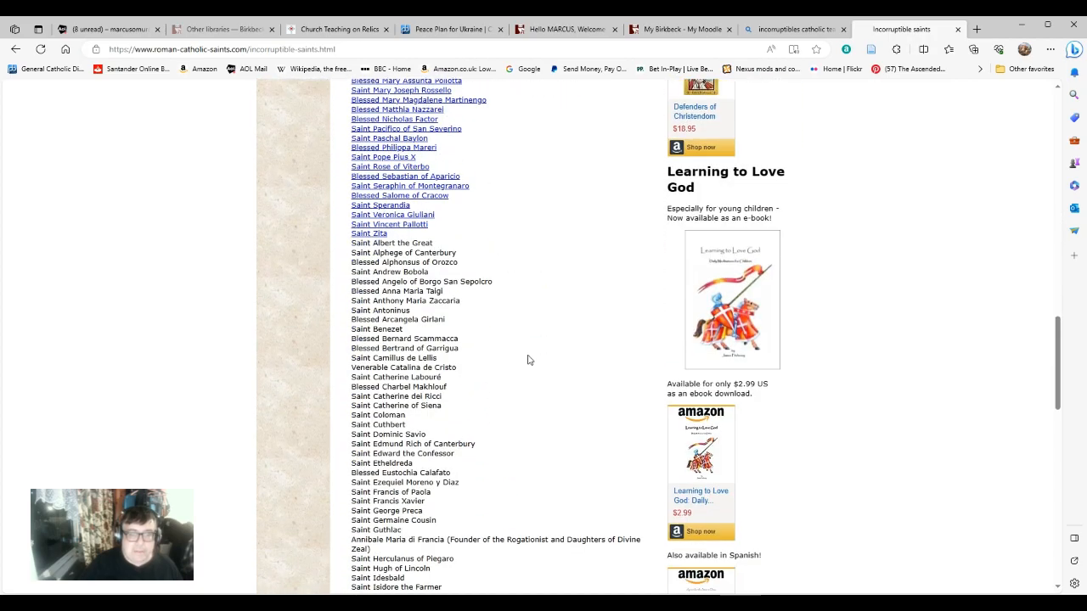
pyautogui.scroll(-3)
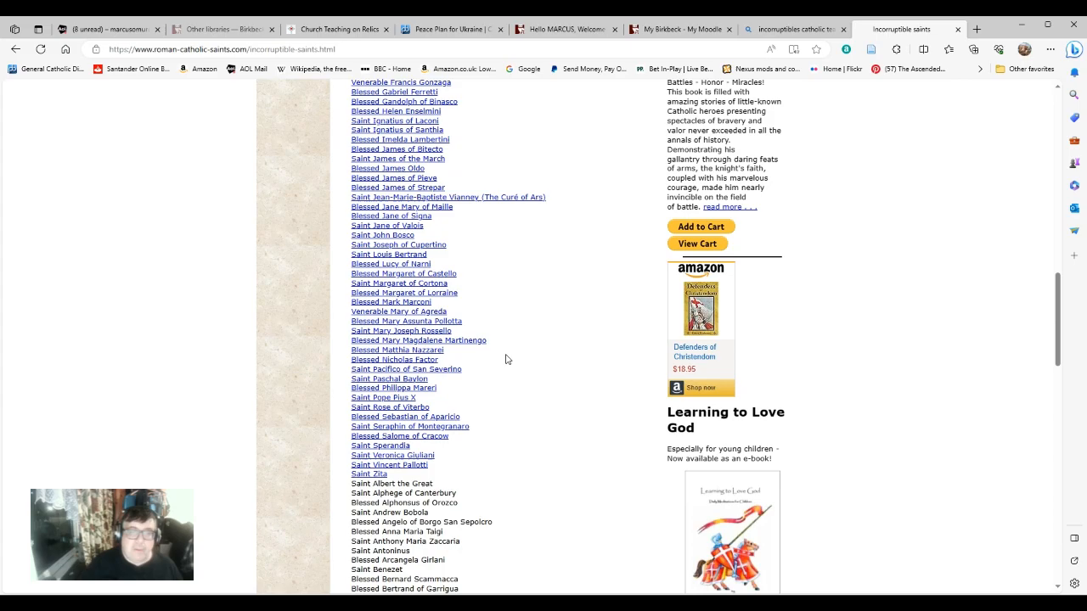
pyautogui.scroll(3)
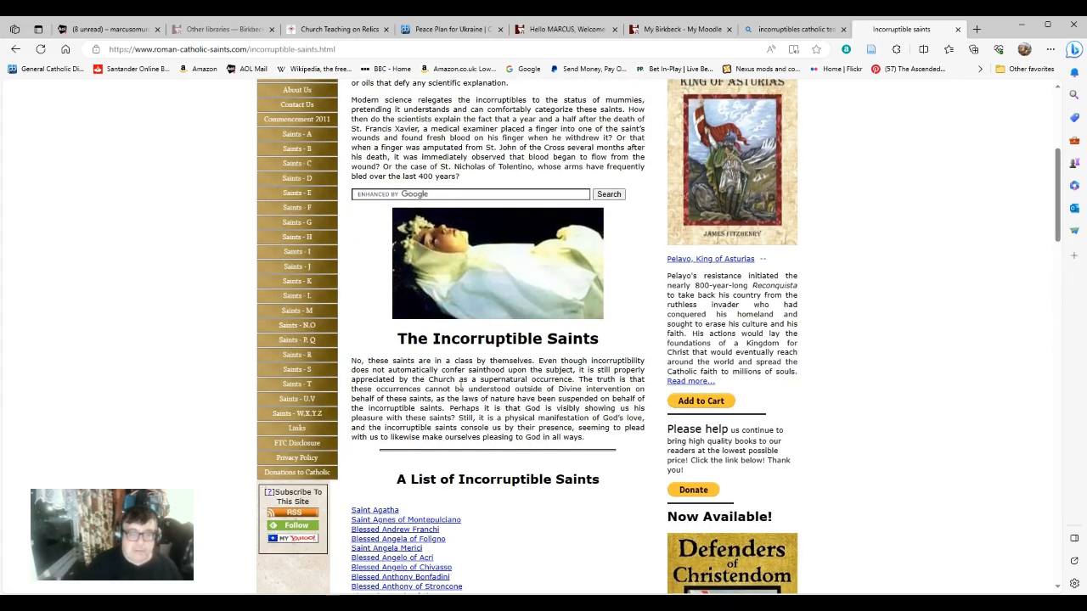
pyautogui.scroll(-3)
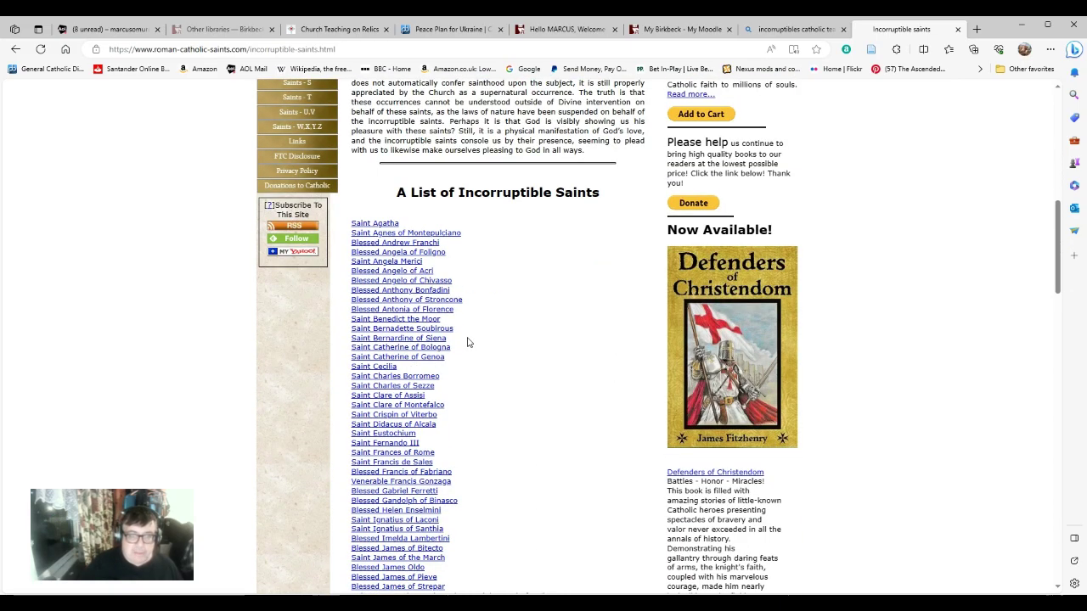
pyautogui.scroll(-3)
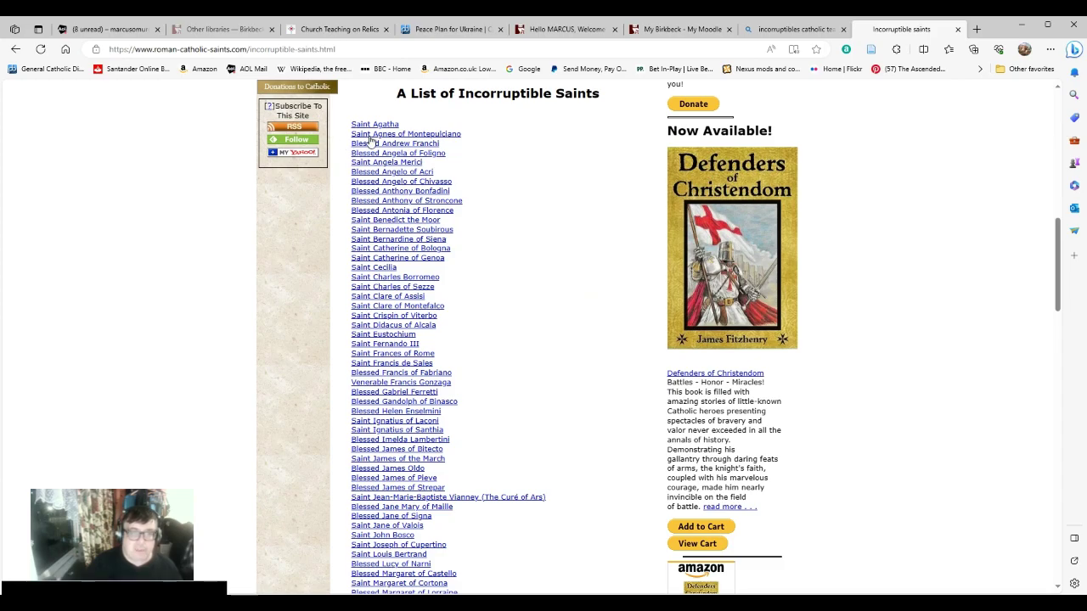
pyautogui.scroll(-3)
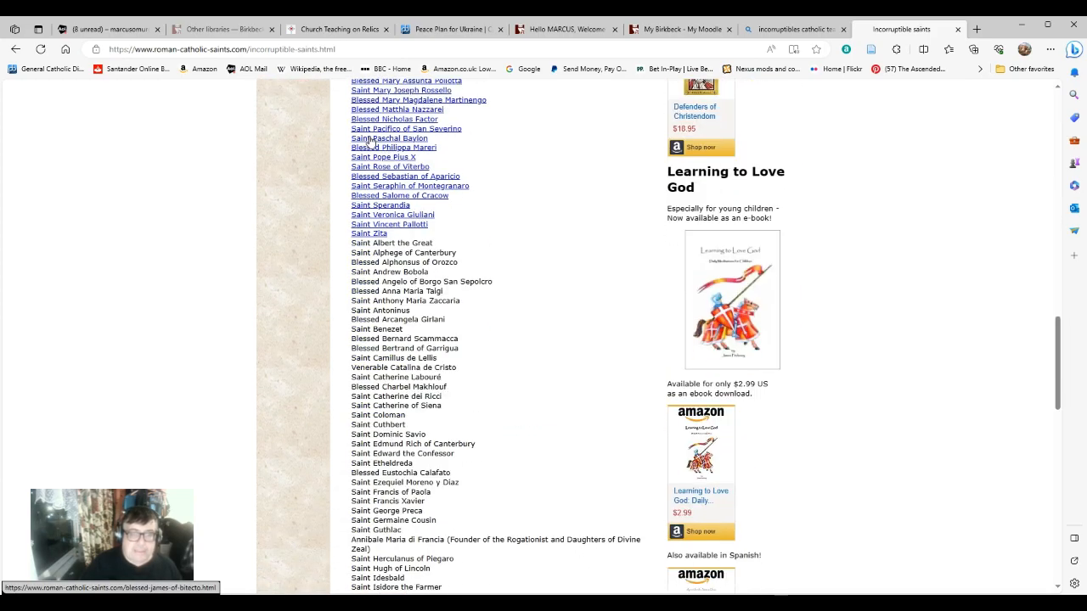
pyautogui.scroll(-3)
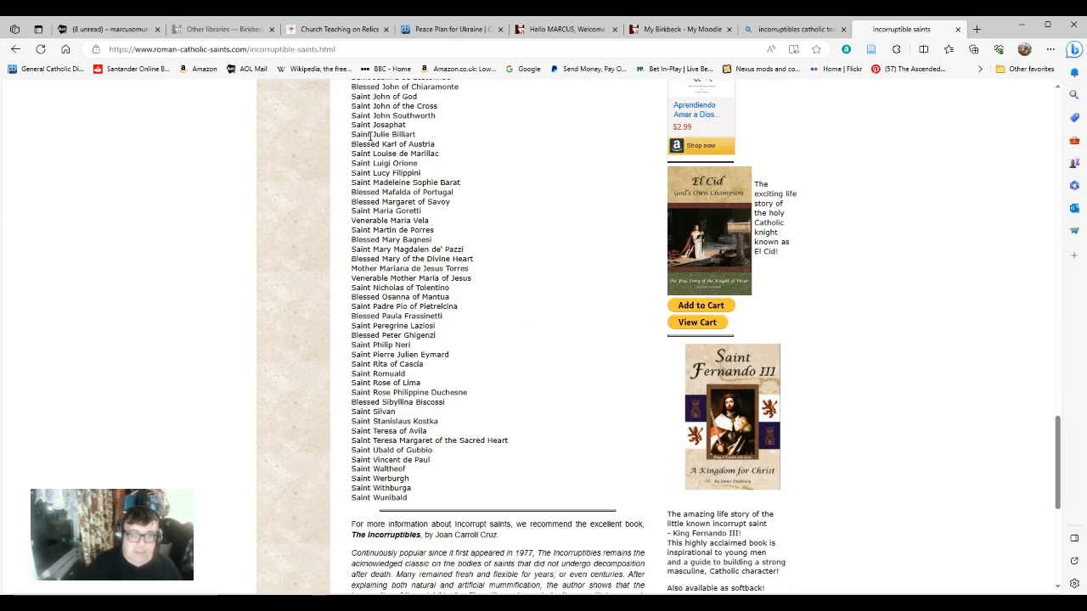
pyautogui.scroll(3)
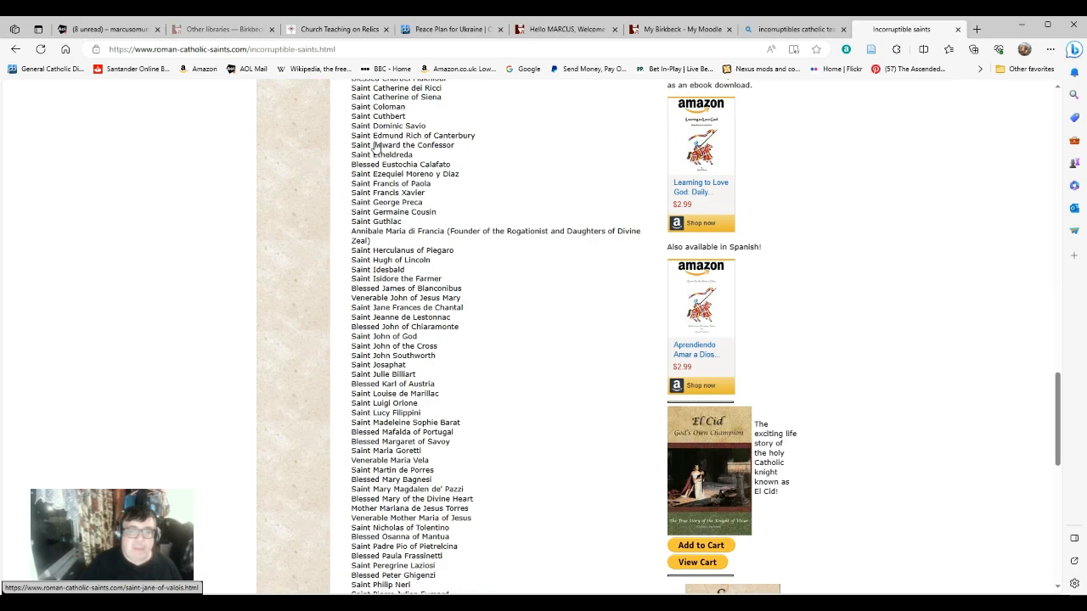
pyautogui.scroll(-3)
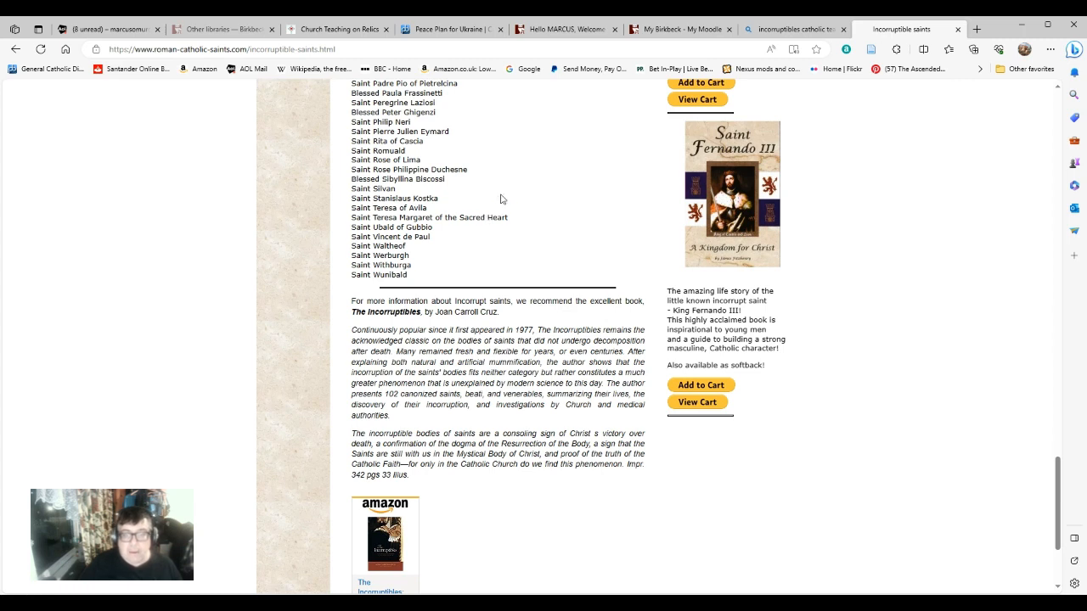
pyautogui.moveTo(462, 248)
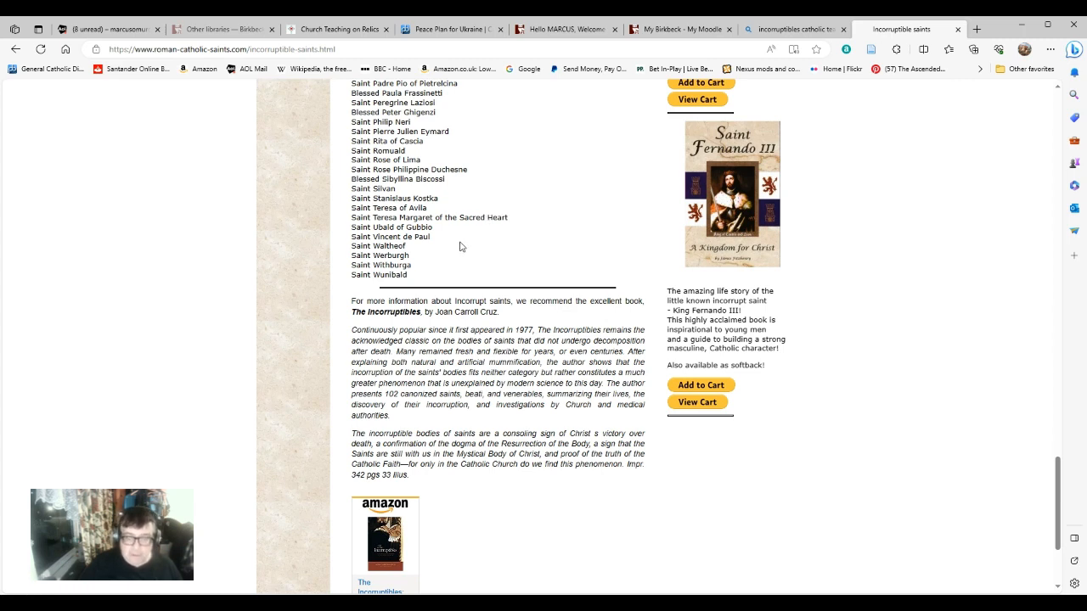
pyautogui.moveTo(438, 265)
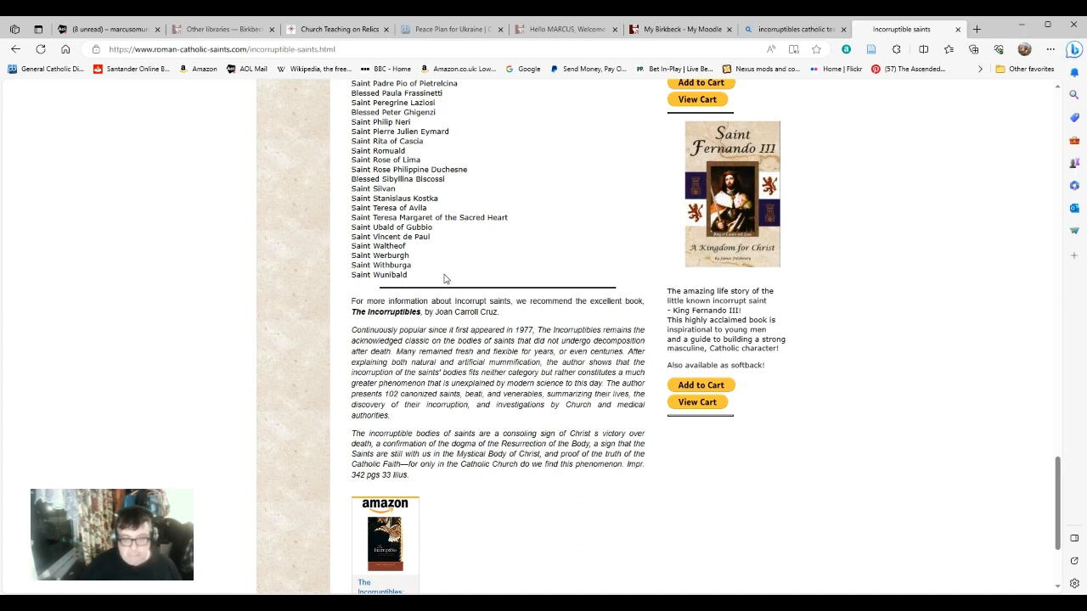
pyautogui.moveTo(456, 289)
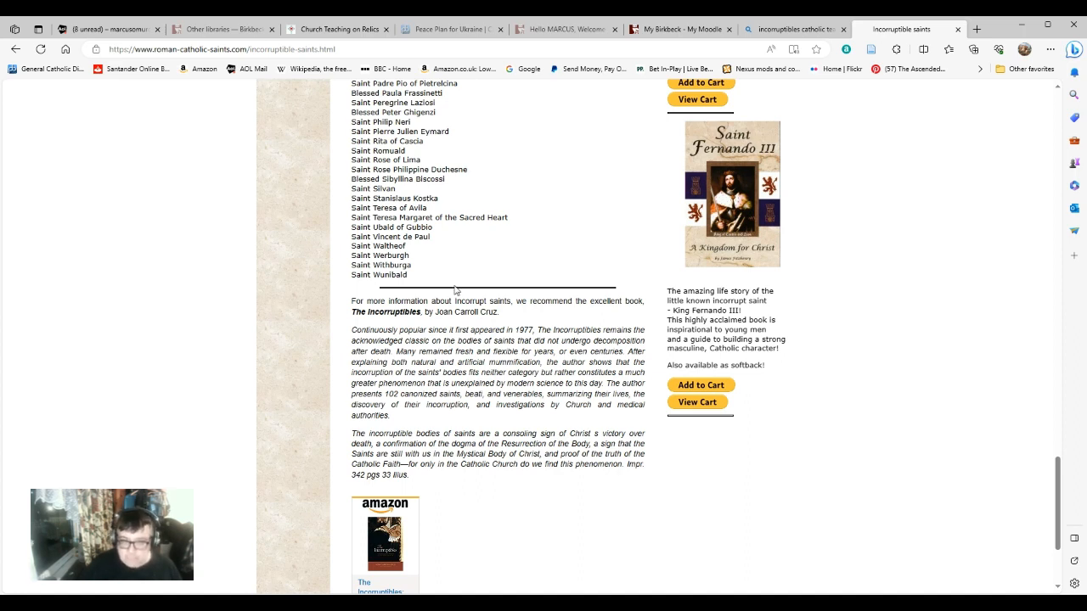
pyautogui.moveTo(503, 299)
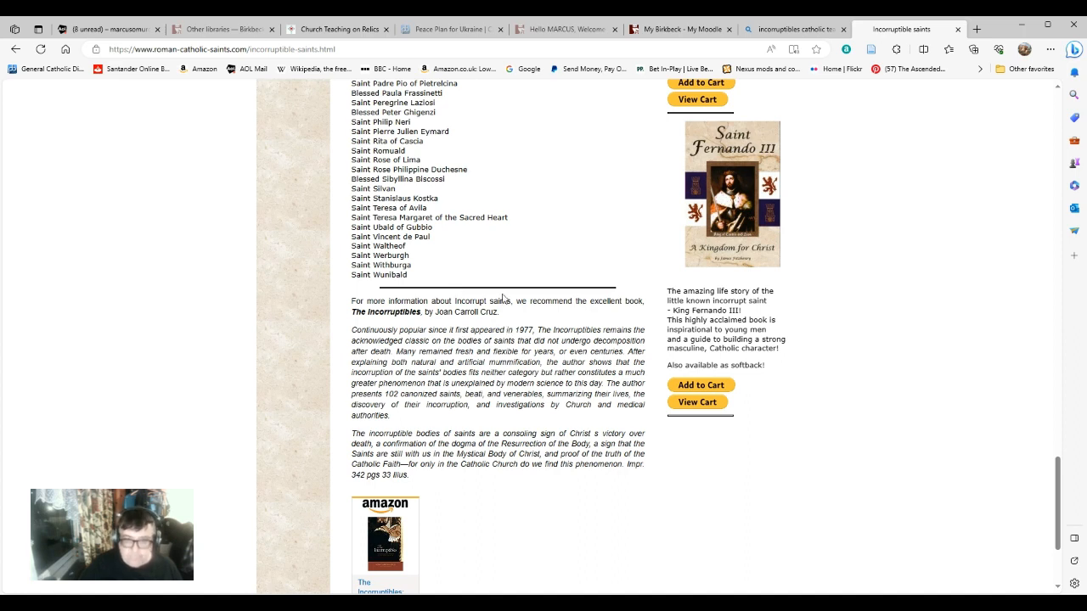